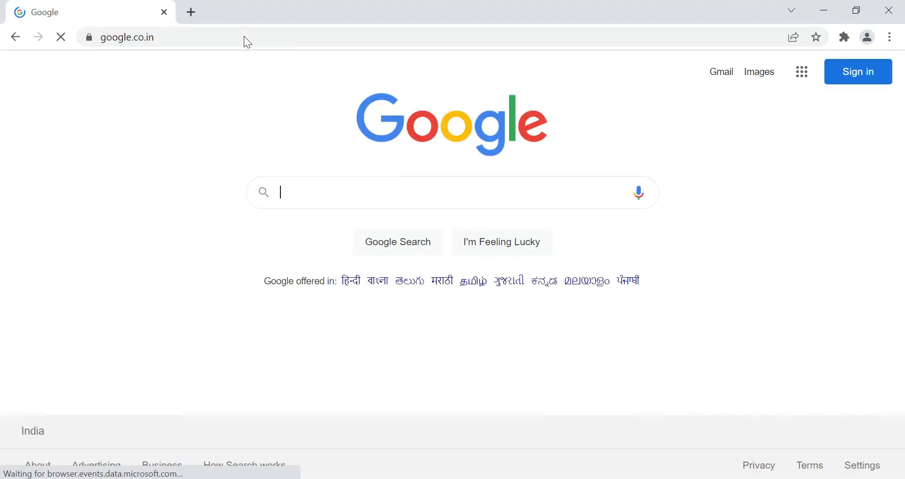
Step: Search Google for 'download power bi report builder' and open the microsoft.com download result
text(downloa)
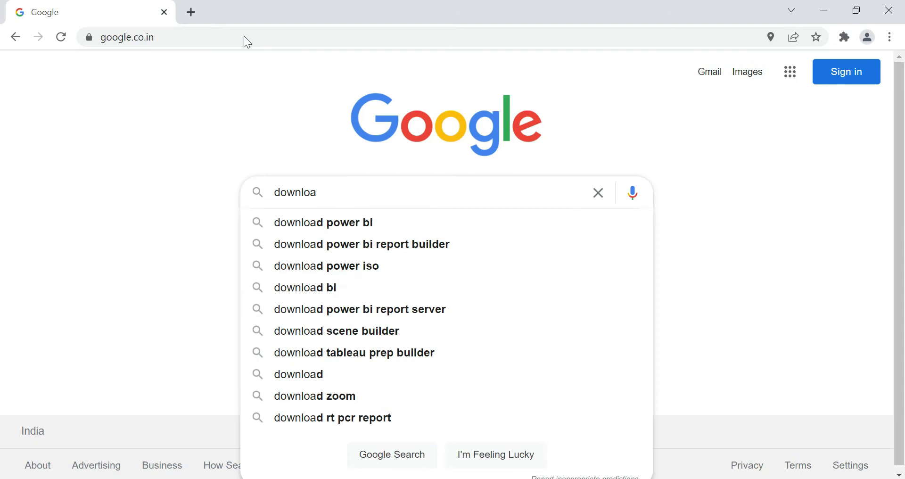
click(362, 244)
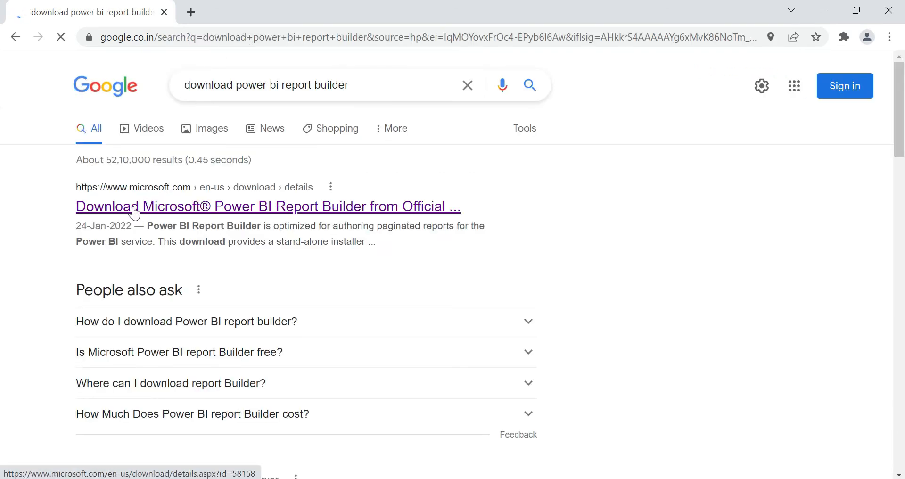
click(269, 207)
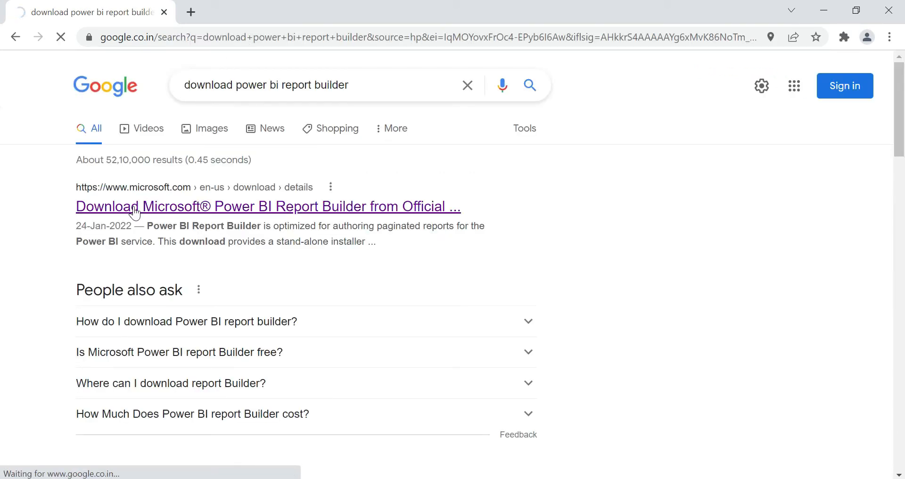
click(268, 206)
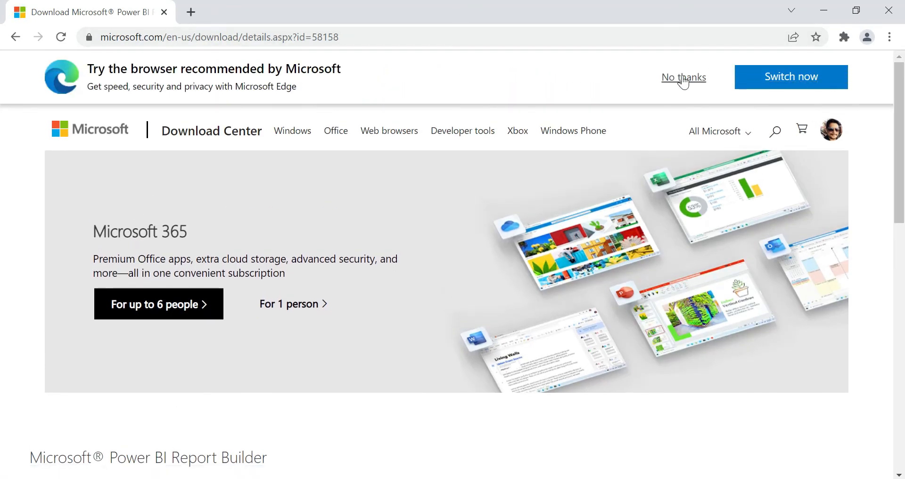
Step: Keep English as the download language after checking the available languages
scroll(down, 3)
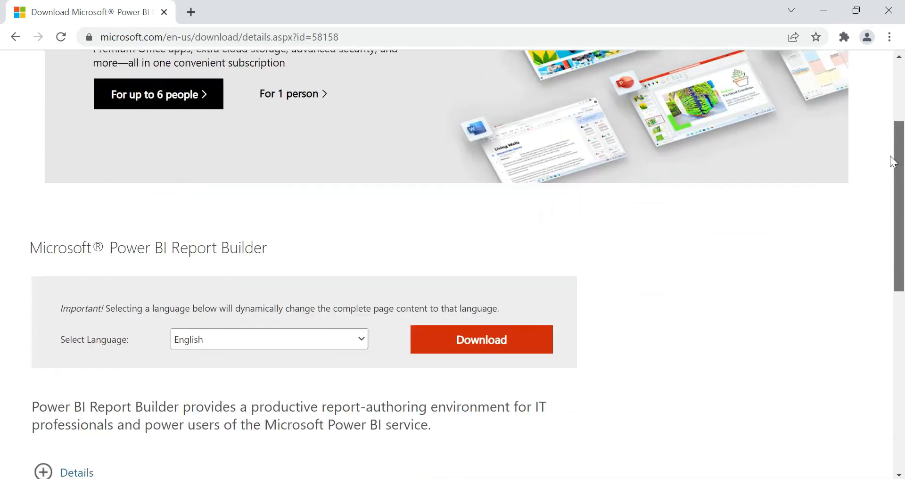
scroll(down, 3)
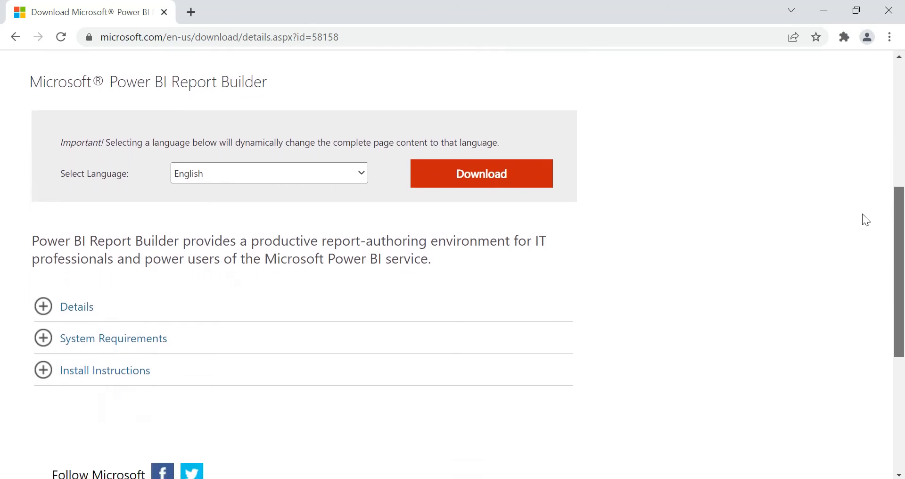
click(268, 172)
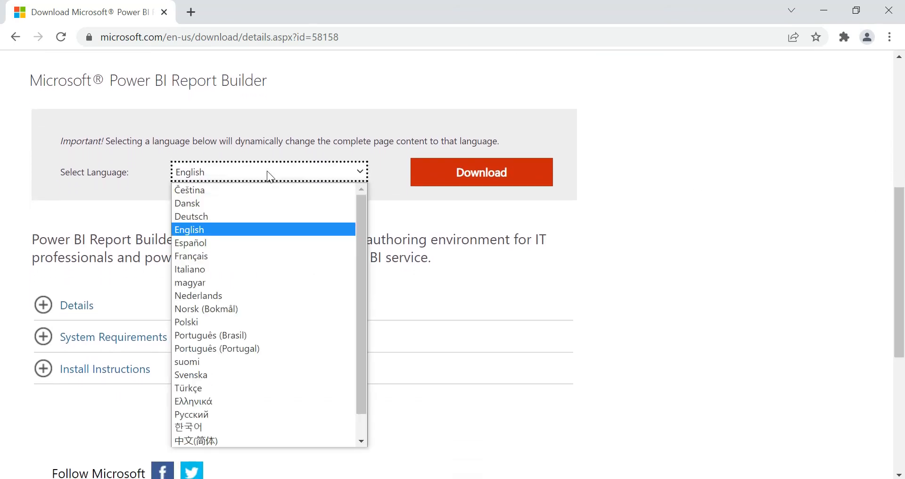
click(189, 230)
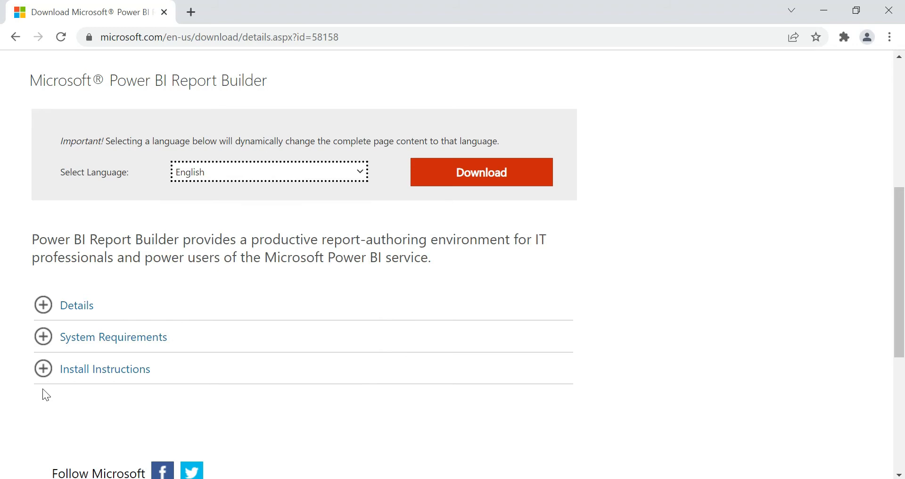
Step: Review the installer's Details (version 15.7, 28.8 MB) and System Requirements sections
click(76, 304)
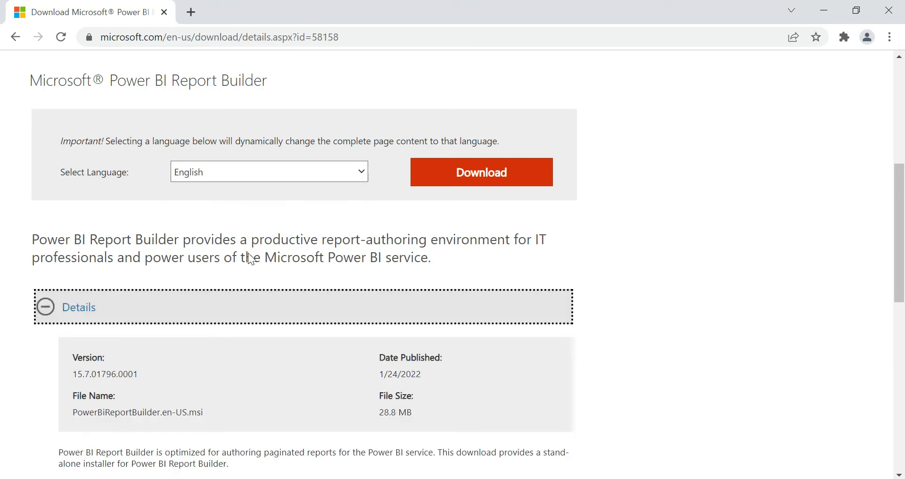
scroll(down, 3)
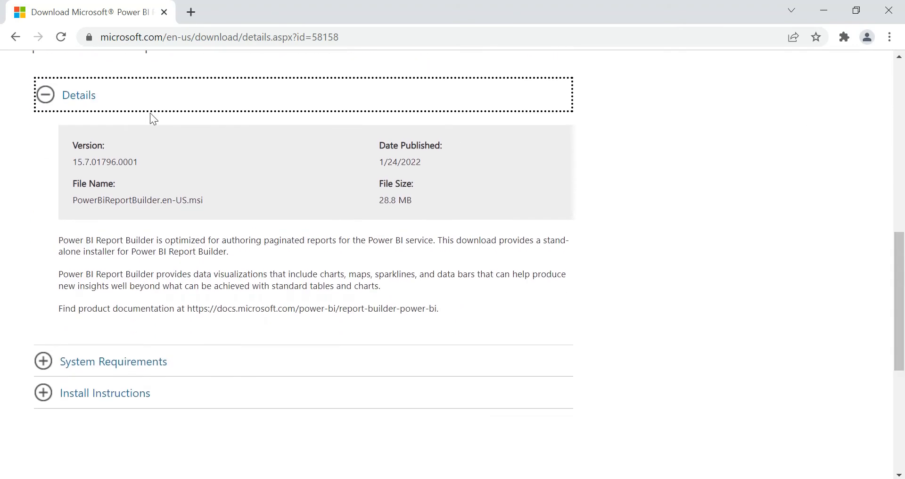
click(45, 95)
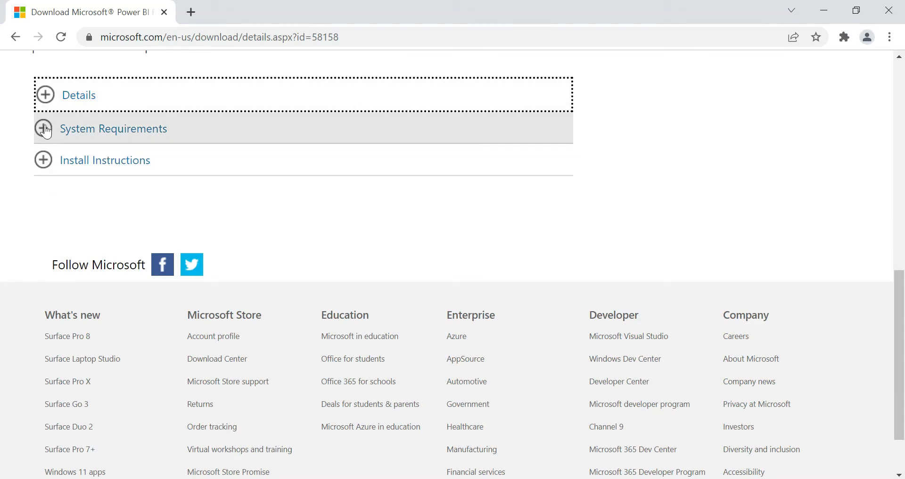
click(44, 128)
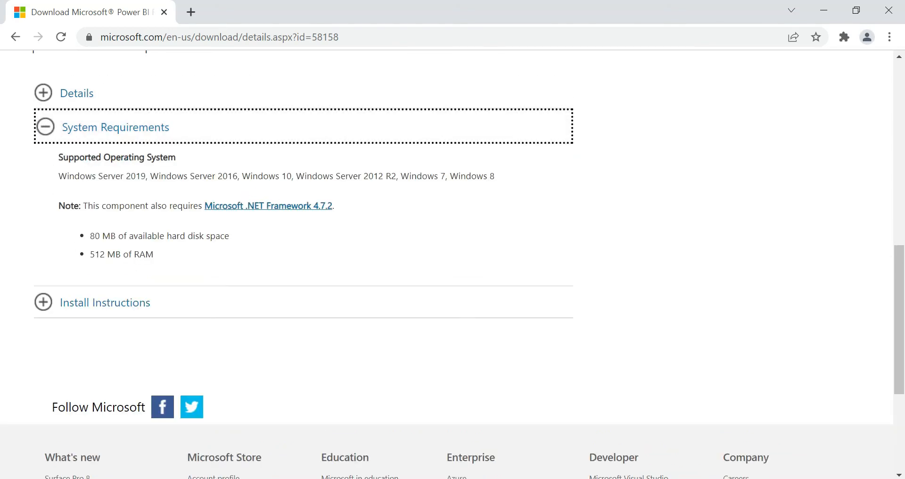
mouse_move(21, 145)
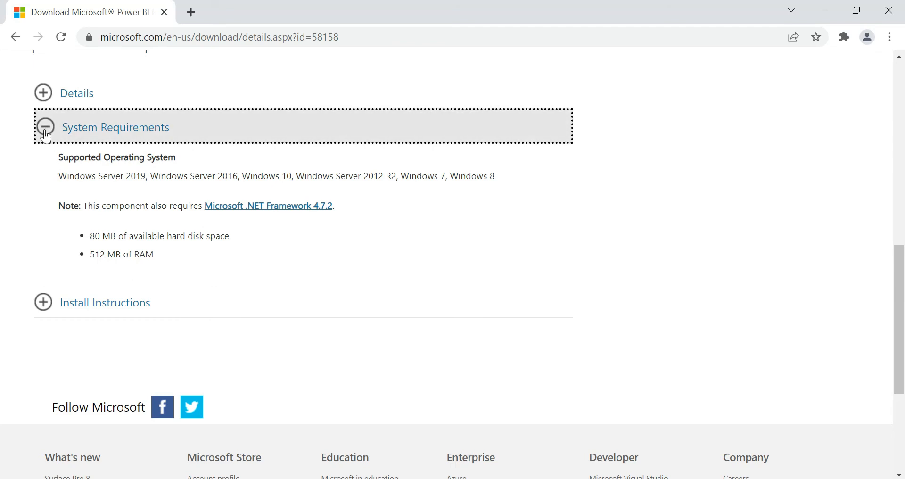
click(45, 125)
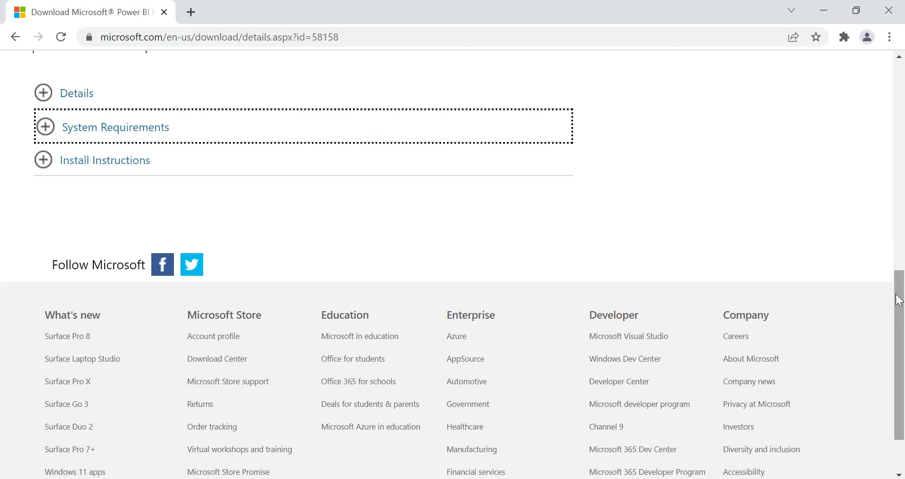
Step: Download the Power BI Report Builder .msi installer and run it from the download bar
click(480, 222)
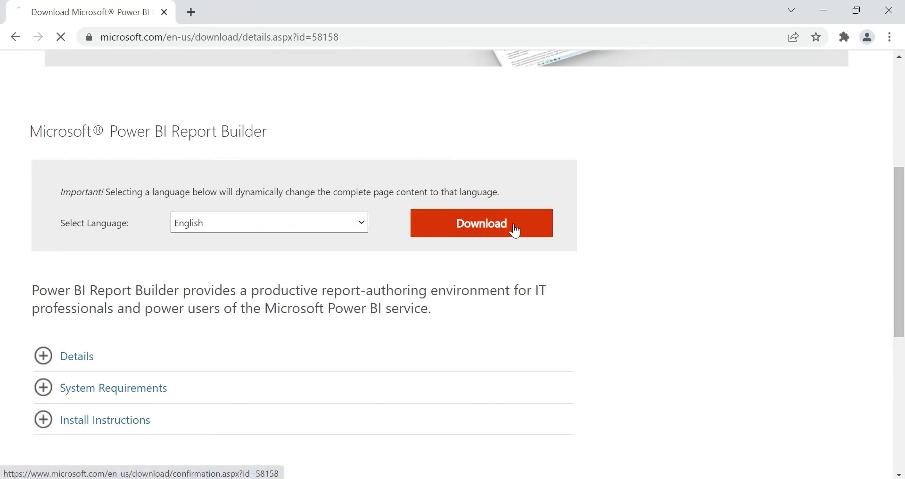
click(481, 223)
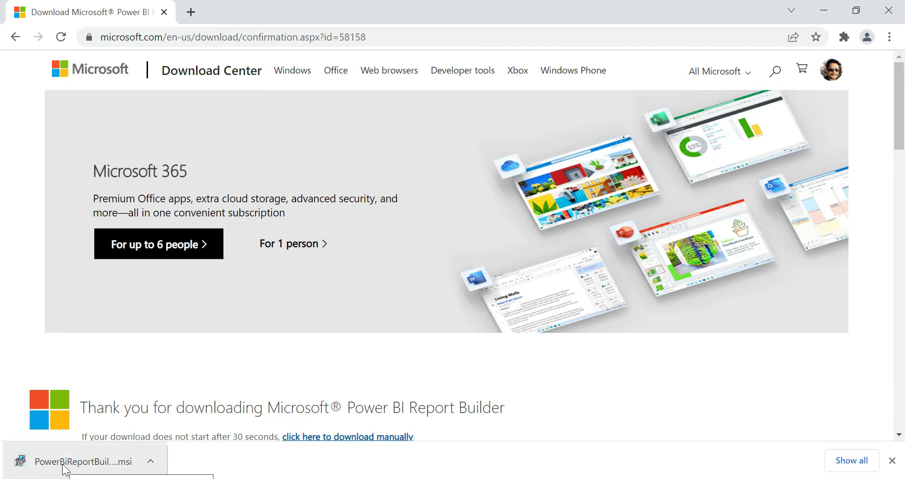
click(87, 462)
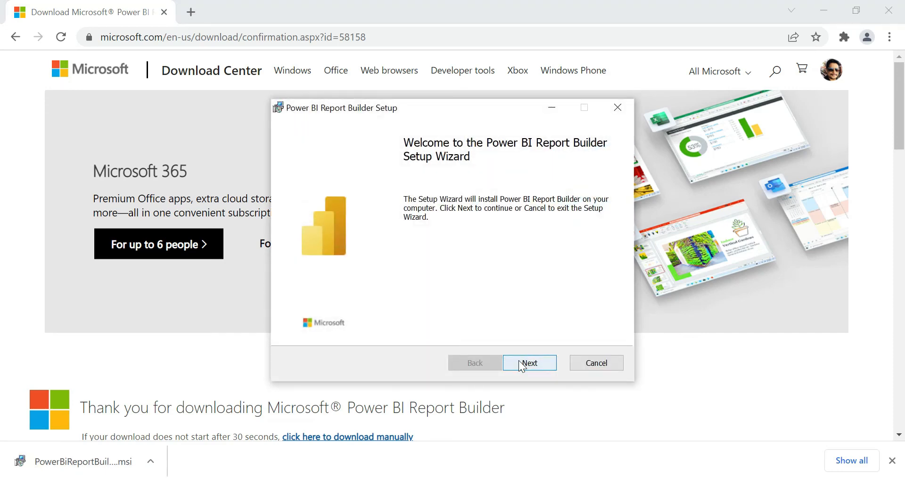
Step: Accept the license, install to the default Program Files folder, and finish the Setup Wizard
click(529, 362)
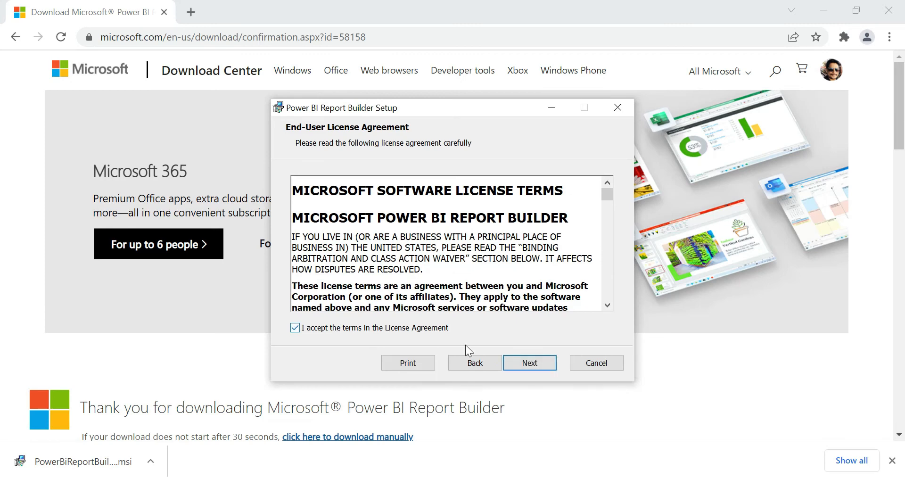
click(529, 362)
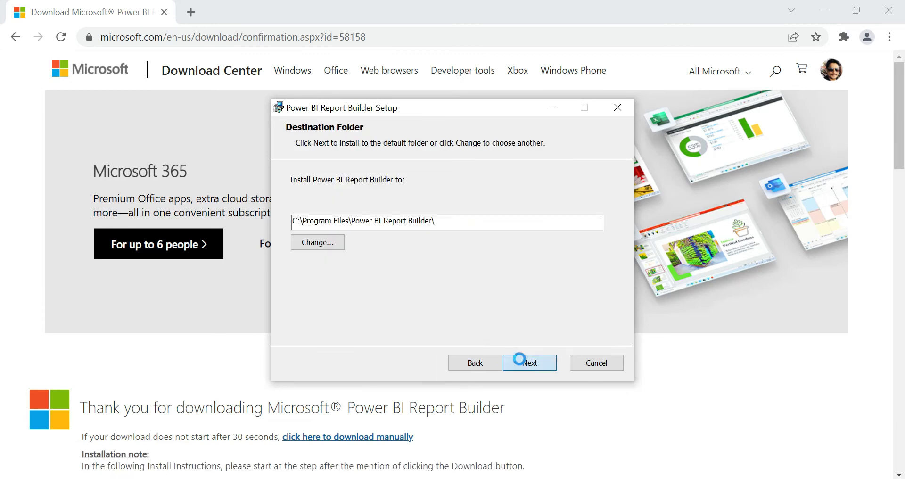
click(529, 363)
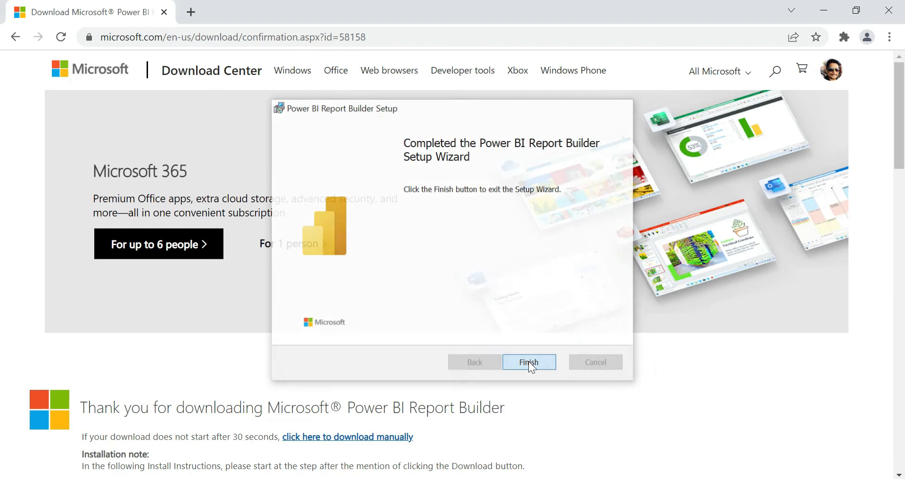
click(528, 363)
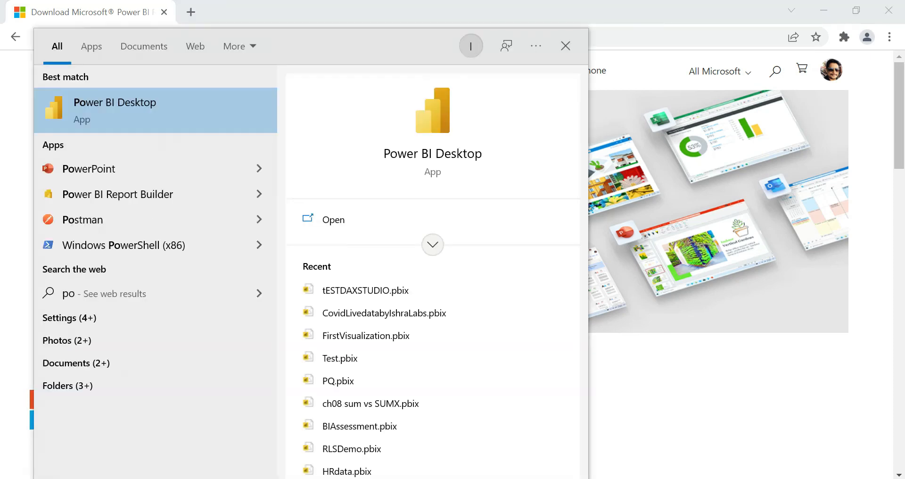
Step: Launch Power BI Report Builder from Start search with 'power bi re'
text(power bi re)
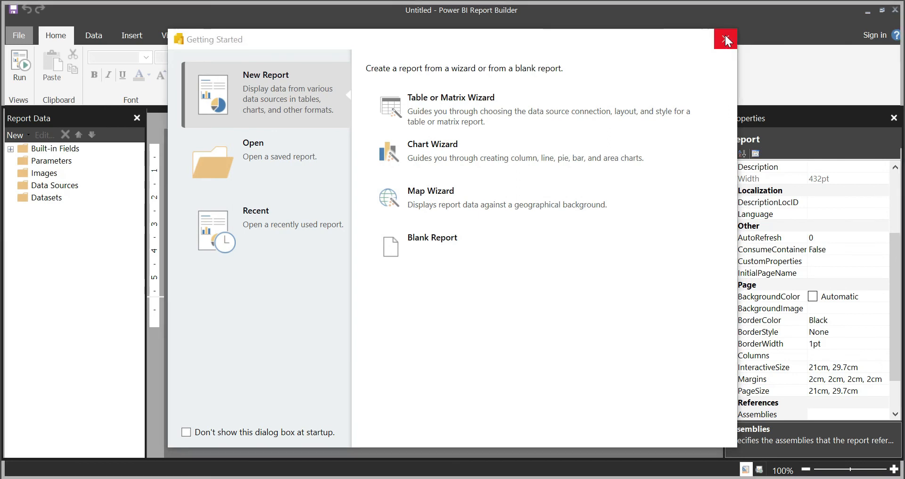
Step: Close the Getting Started dialog to reveal the blank untitled report canvas
click(726, 39)
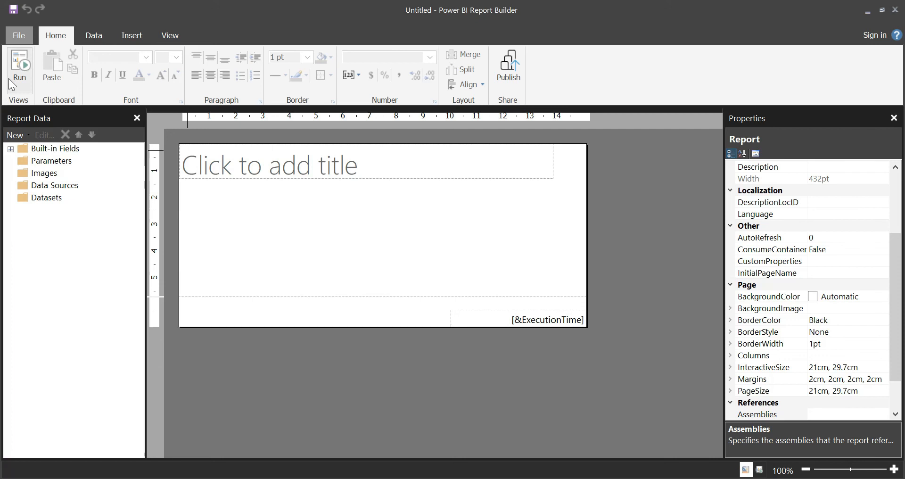
mouse_move(37, 166)
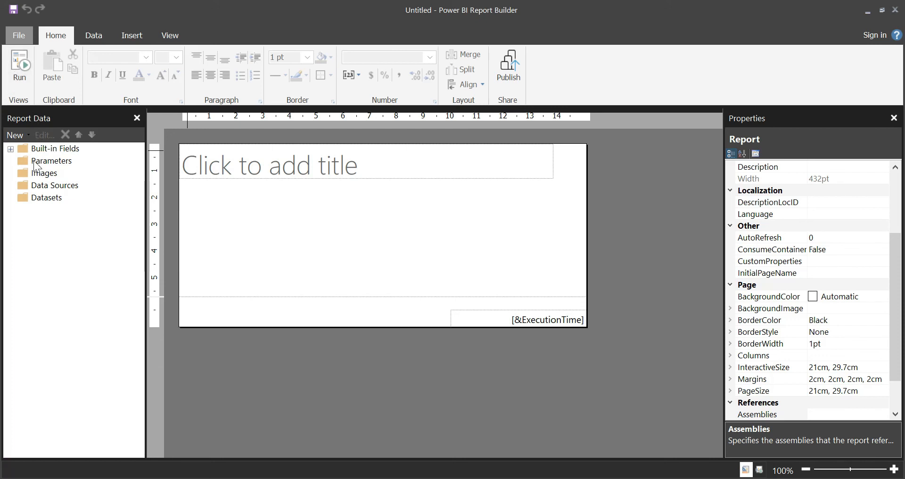
mouse_move(44, 191)
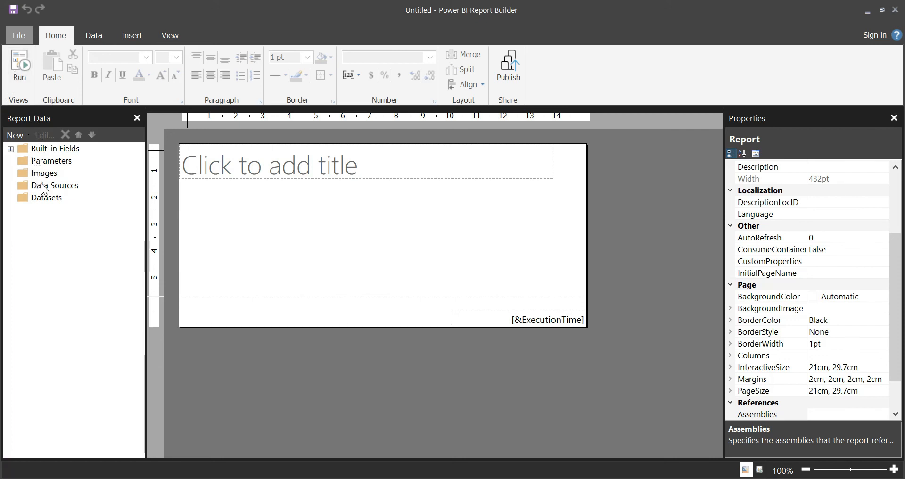